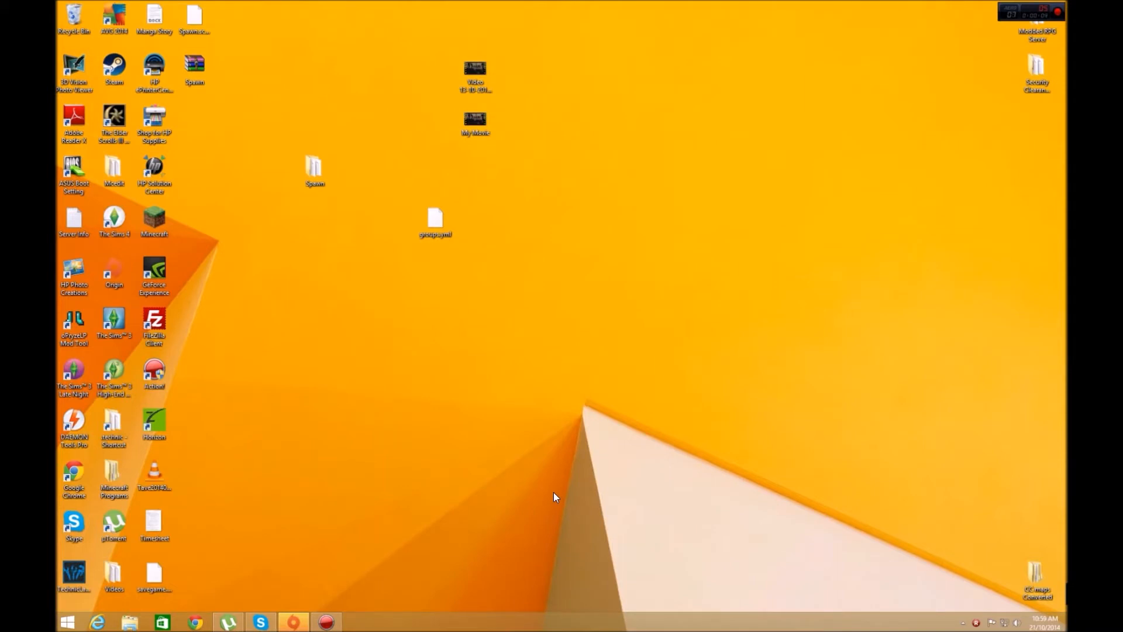
{"action": "mouse_move", "coordinate": [537, 510]}
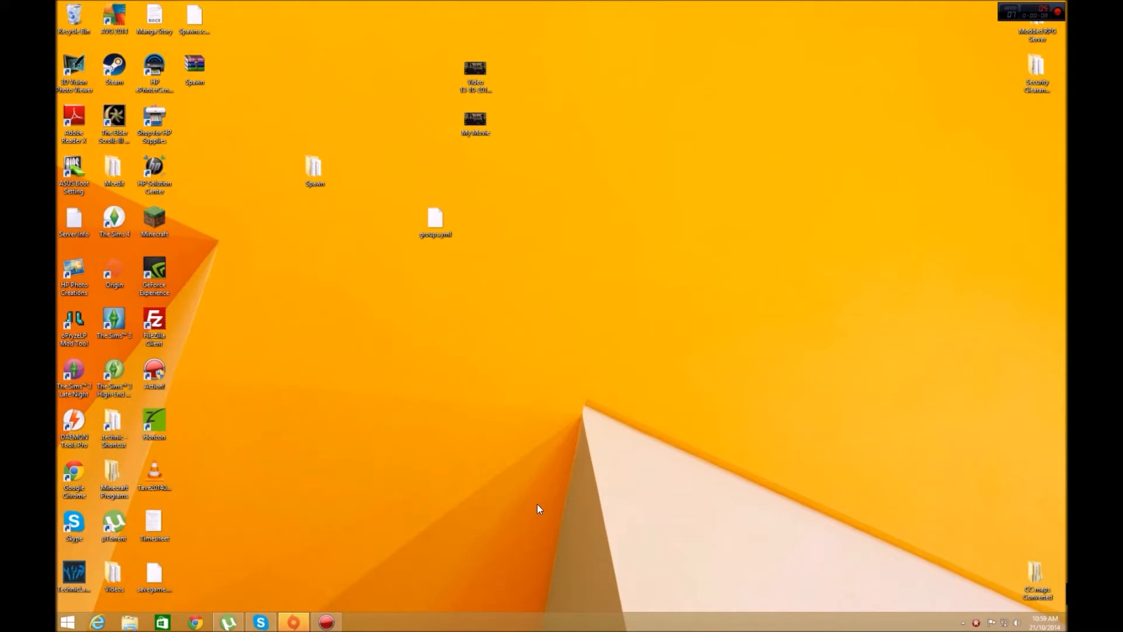
{"action": "mouse_move", "coordinate": [543, 395]}
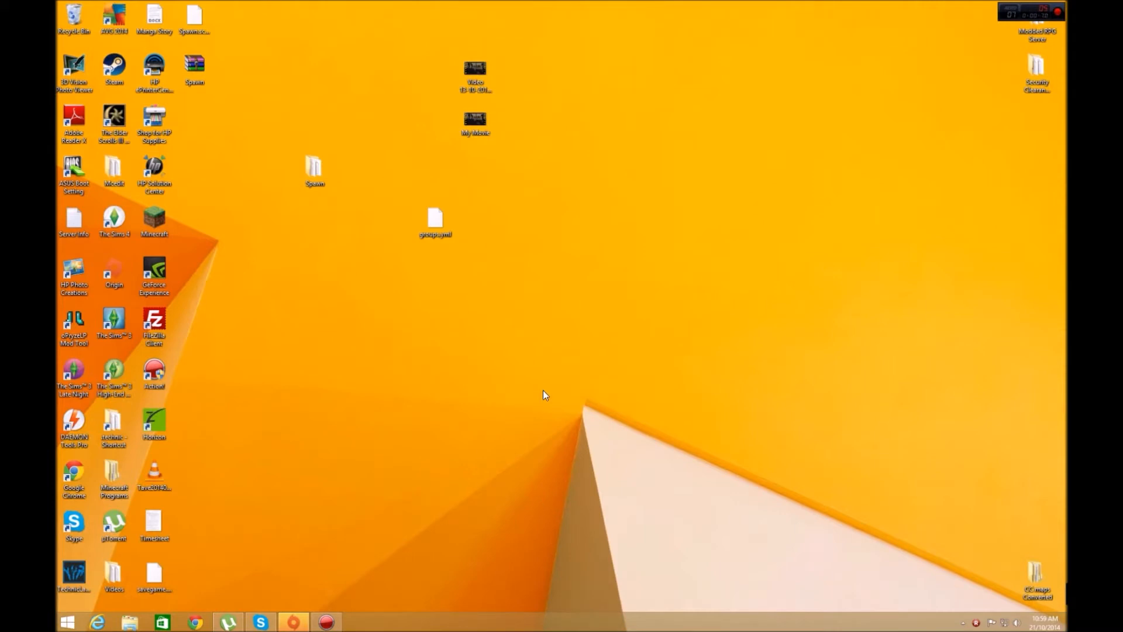
{"action": "mouse_move", "coordinate": [345, 306]}
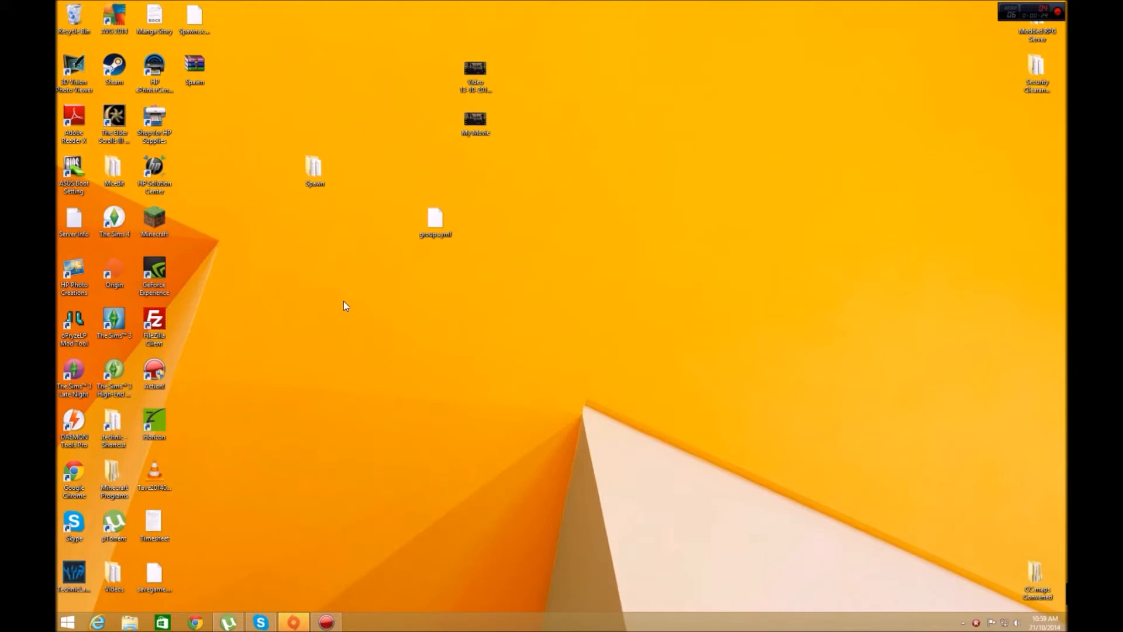
{"action": "mouse_move", "coordinate": [345, 322]}
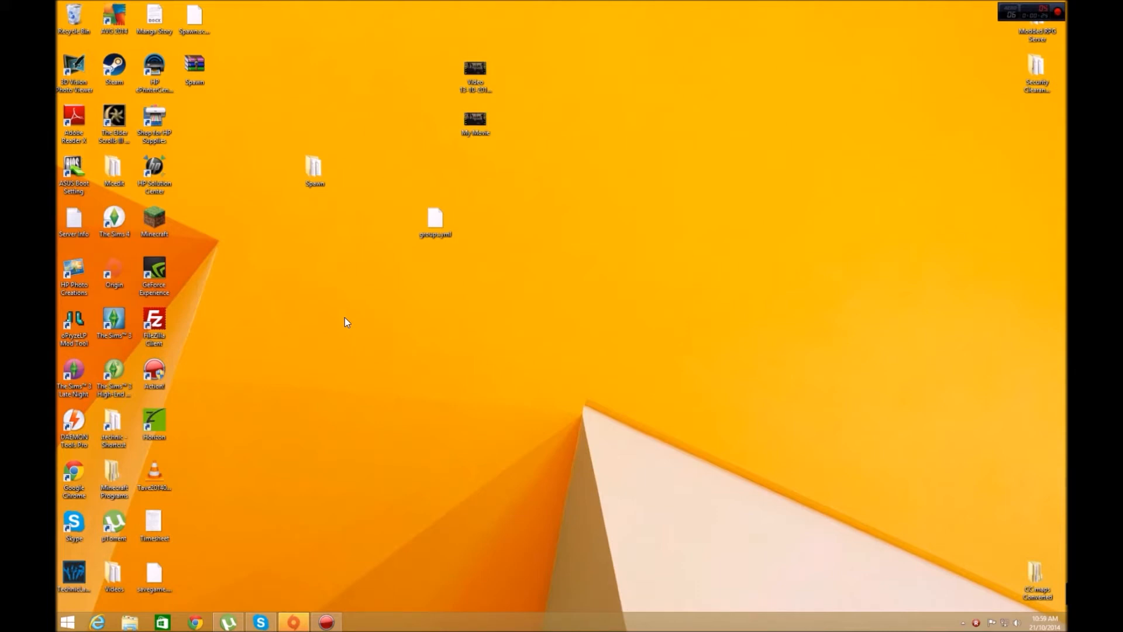
{"action": "mouse_move", "coordinate": [352, 294]}
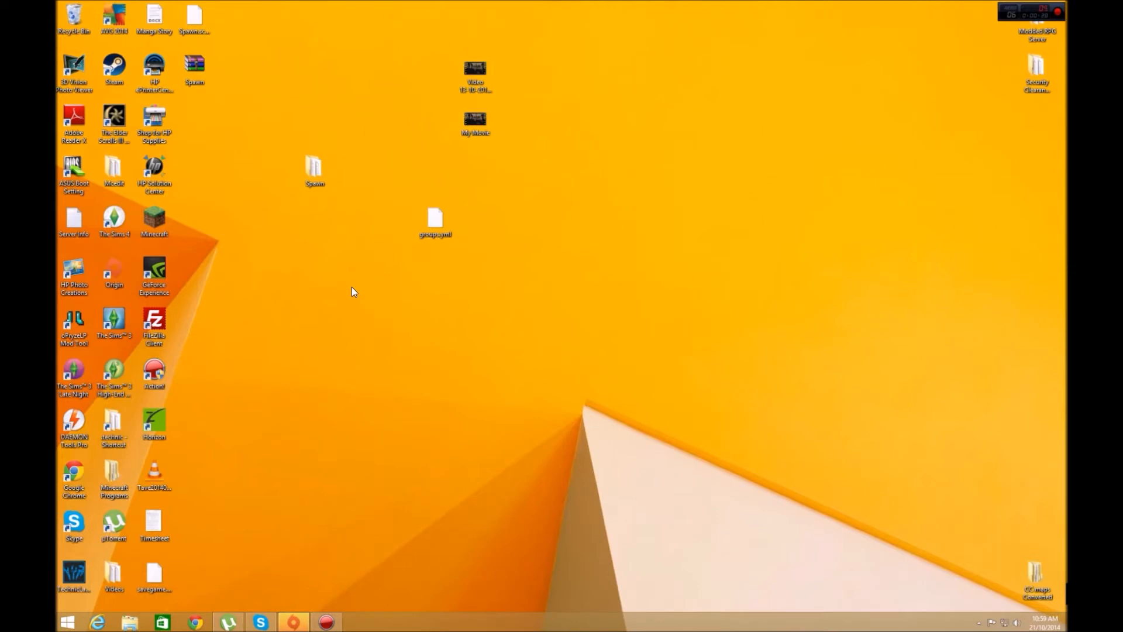
{"action": "mouse_move", "coordinate": [58, 601]}
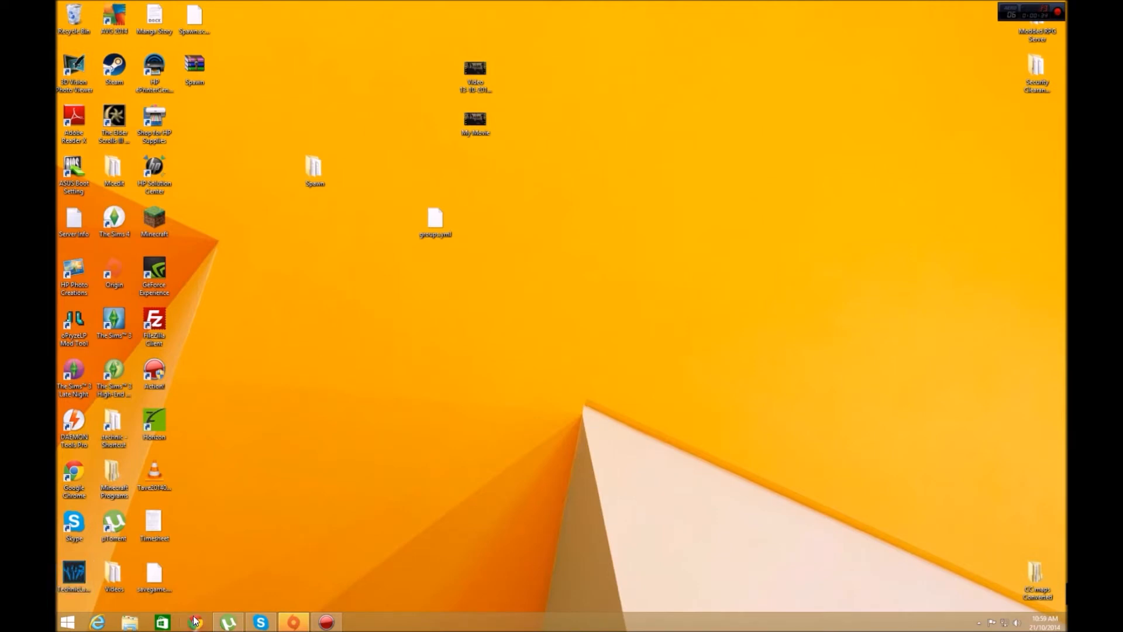
- Search the web for Technic Launcher in the browser
{"action": "left_click", "coordinate": [195, 622]}
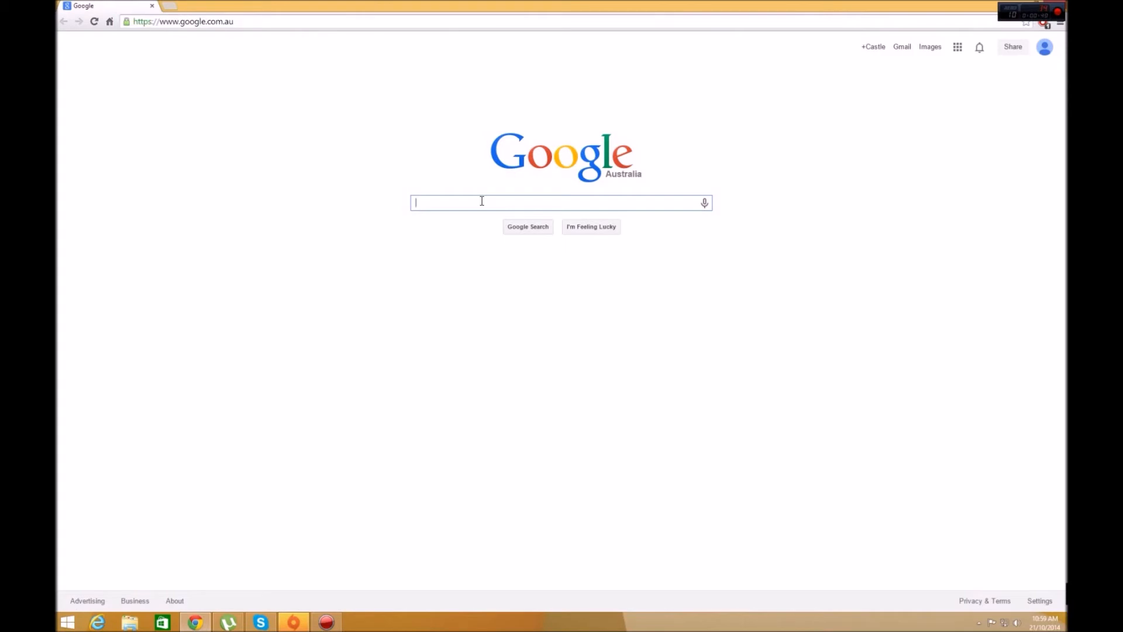
{"action": "type", "text": "Ten"}
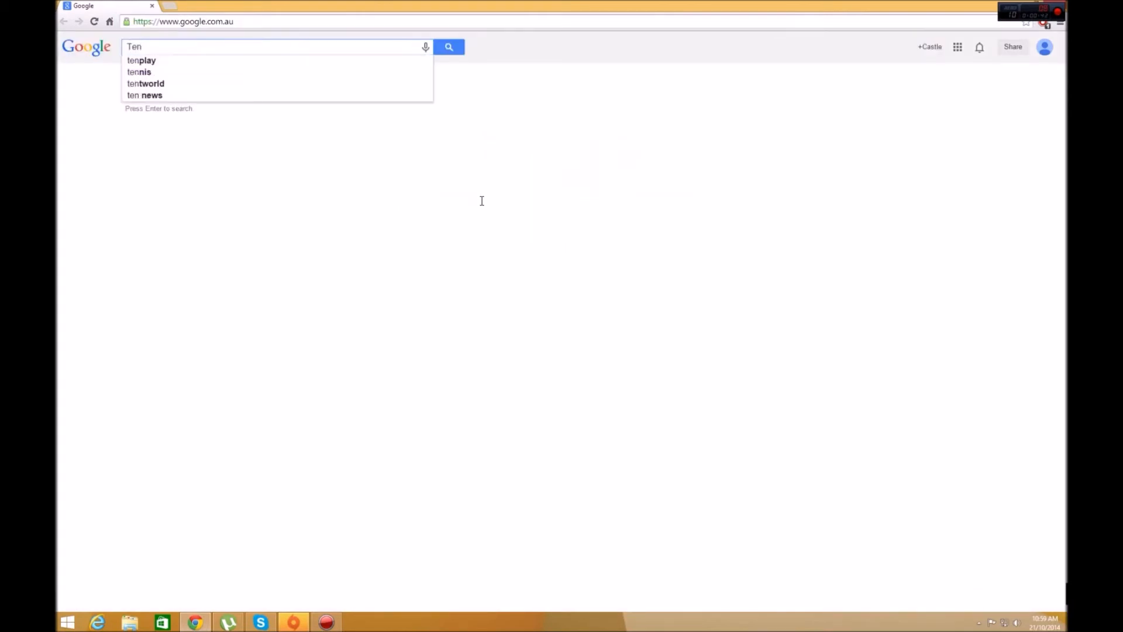
{"action": "key", "text": "Backspace"}
{"action": "type", "text": "chnic launch"}
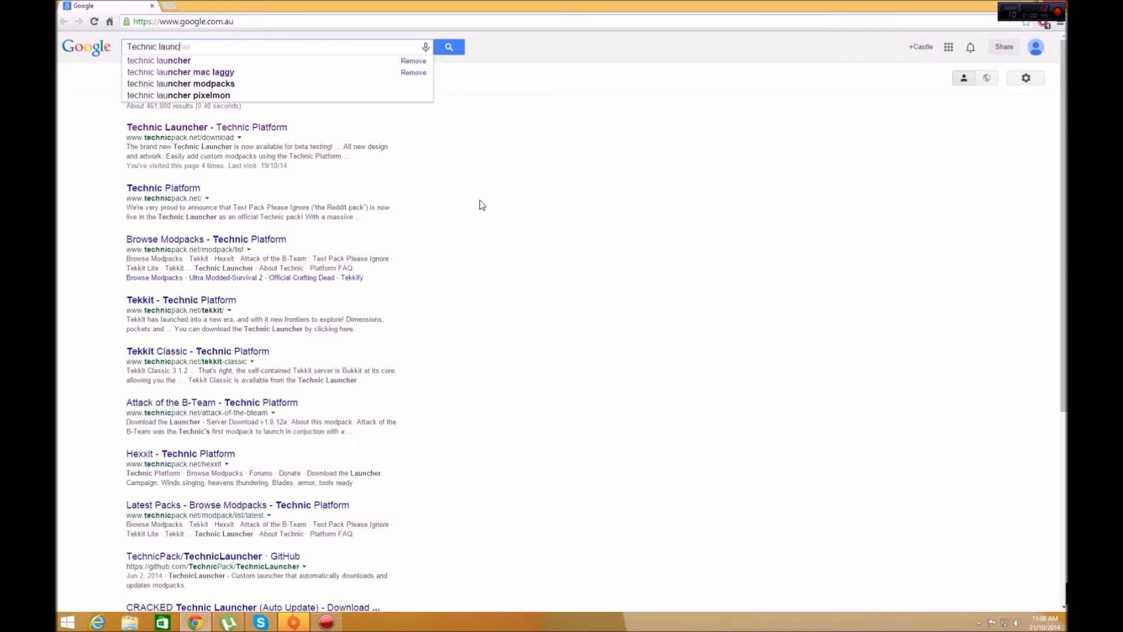
{"action": "left_click", "coordinate": [158, 60]}
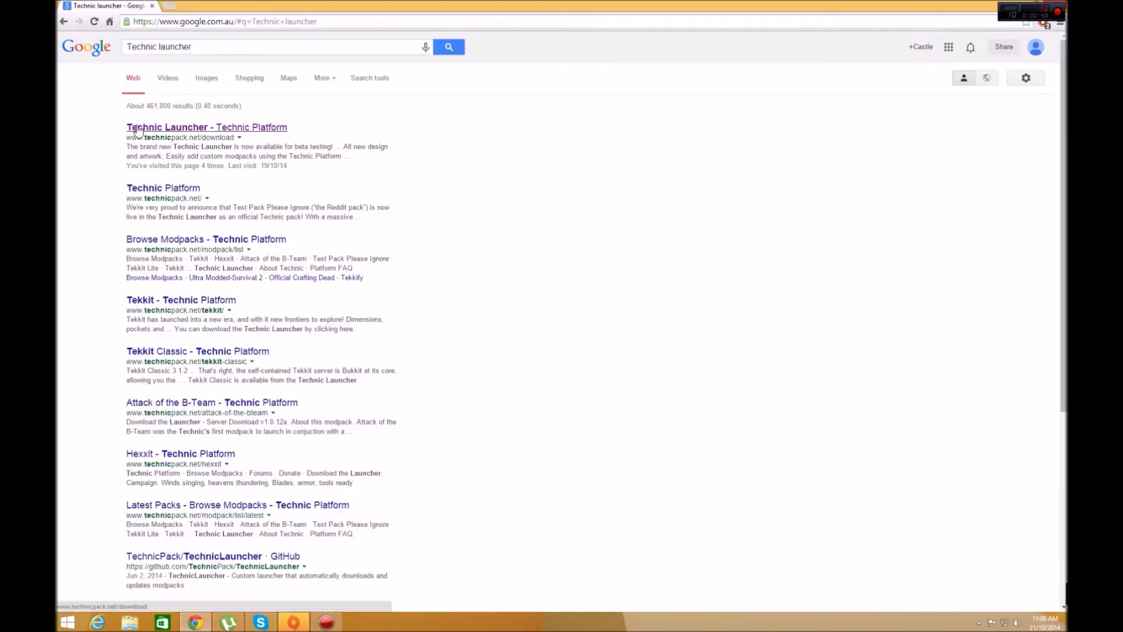
- Visit the Technic Launcher download page, then launch Technic Launcher from its desktop shortcut
{"action": "left_click", "coordinate": [206, 127]}
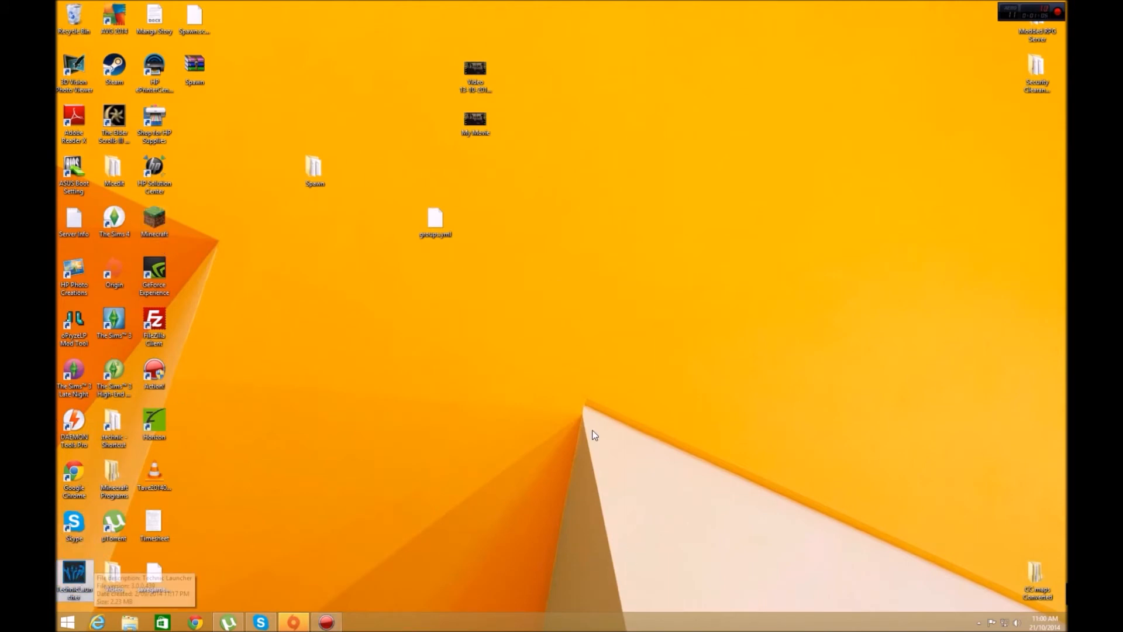
{"action": "double_click", "coordinate": [73, 577]}
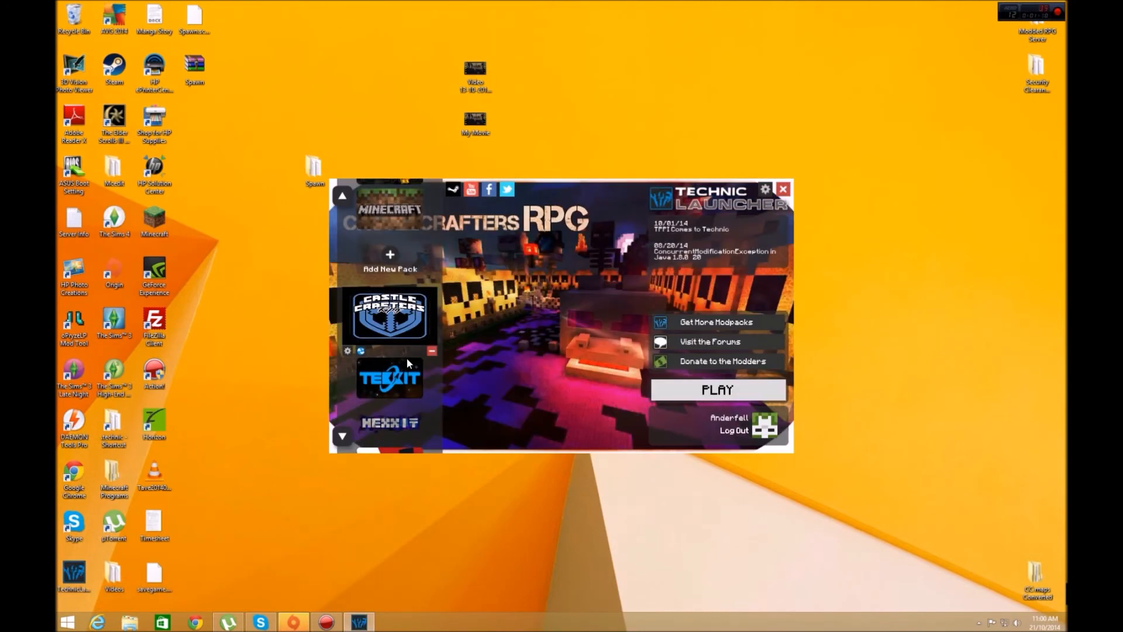
{"action": "mouse_move", "coordinate": [390, 272]}
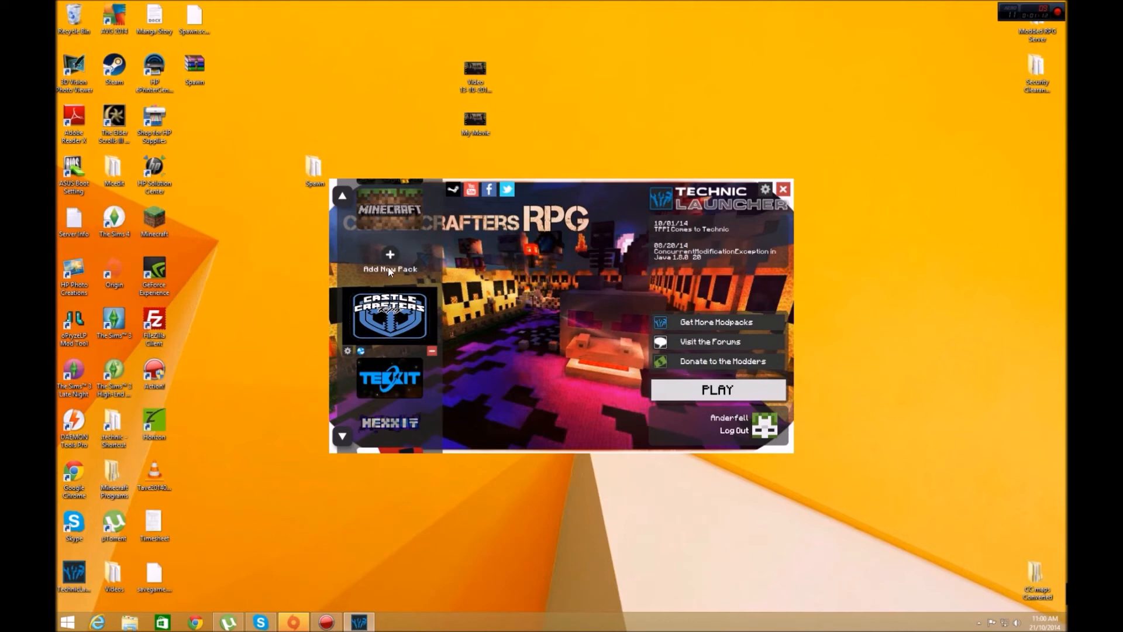
{"action": "mouse_move", "coordinate": [376, 255]}
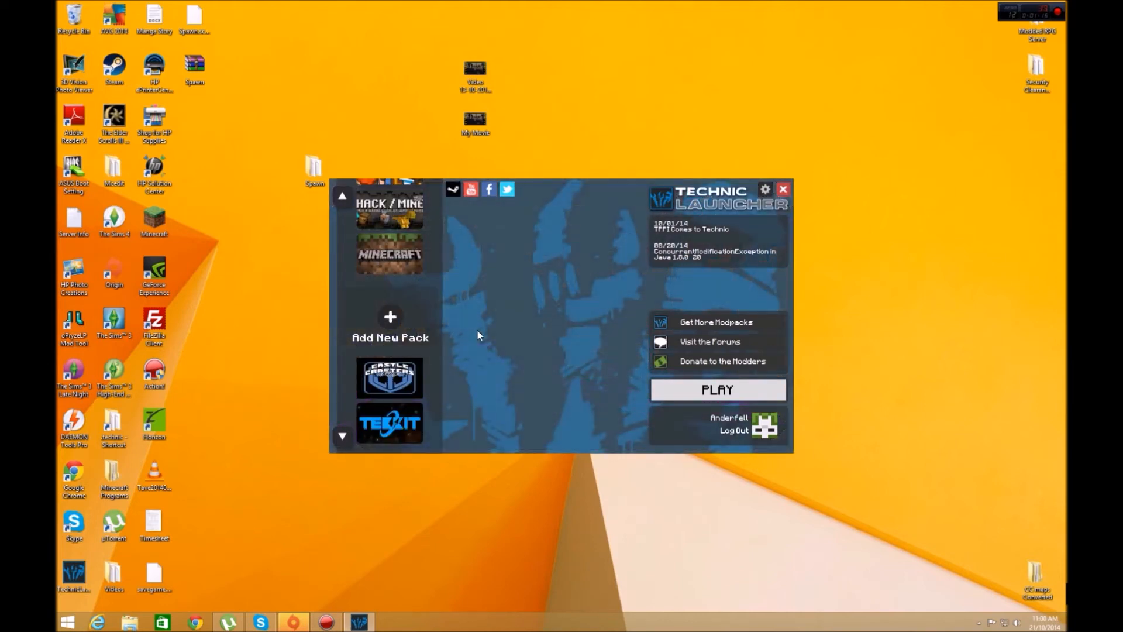
- Dismiss the Add New Pack form and play the Castle Crafters RPG modpack
{"action": "left_click", "coordinate": [390, 326]}
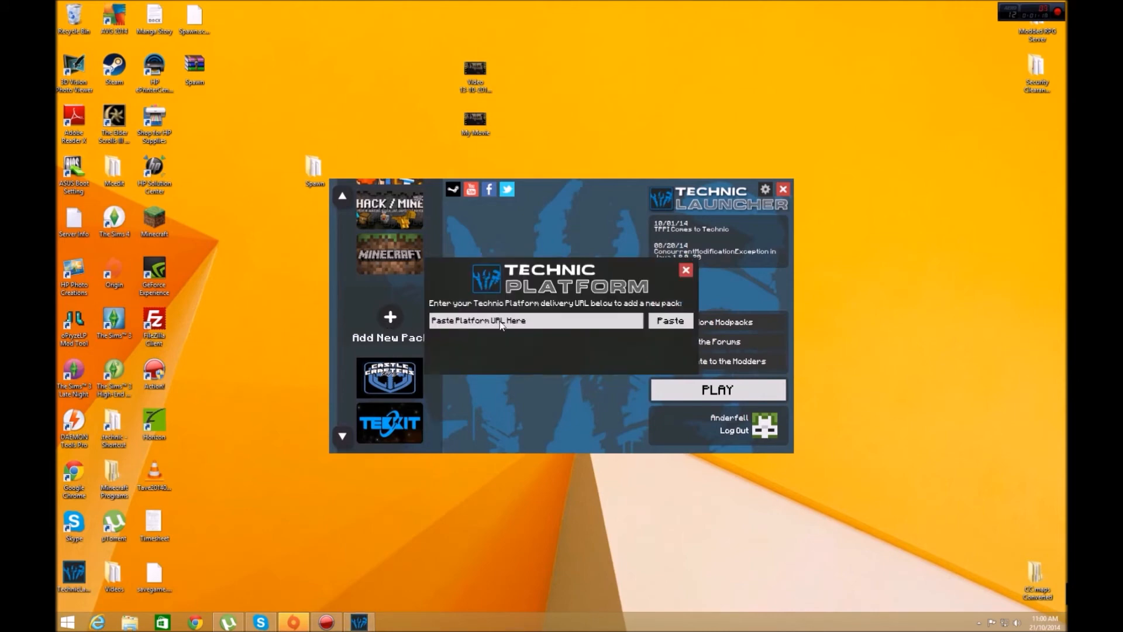
{"action": "left_click", "coordinate": [534, 320]}
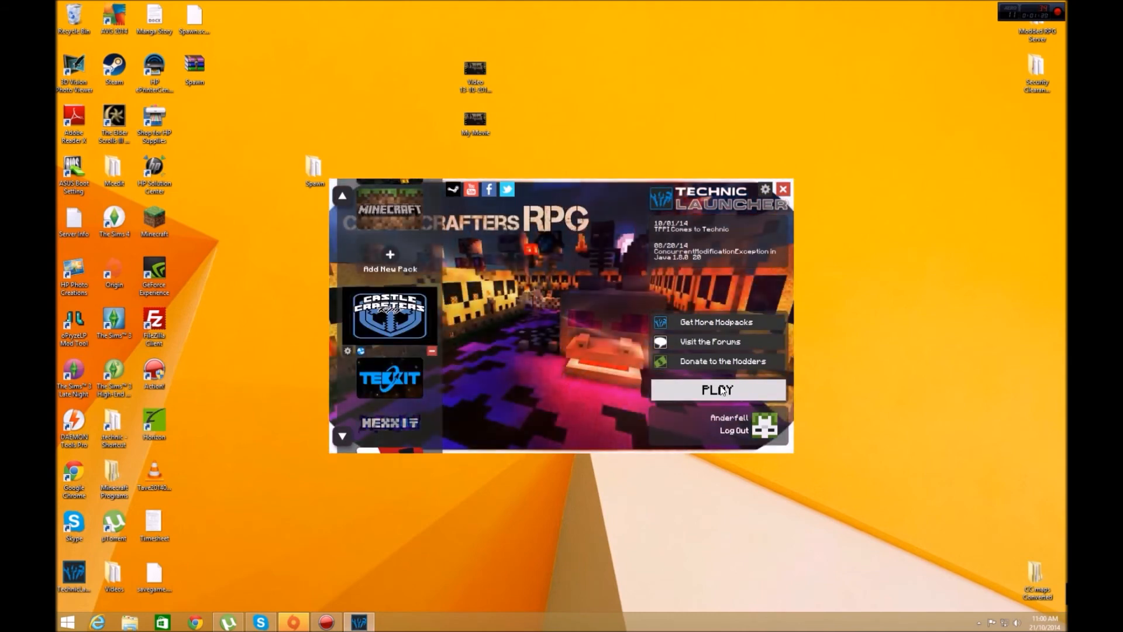
{"action": "left_click", "coordinate": [718, 389]}
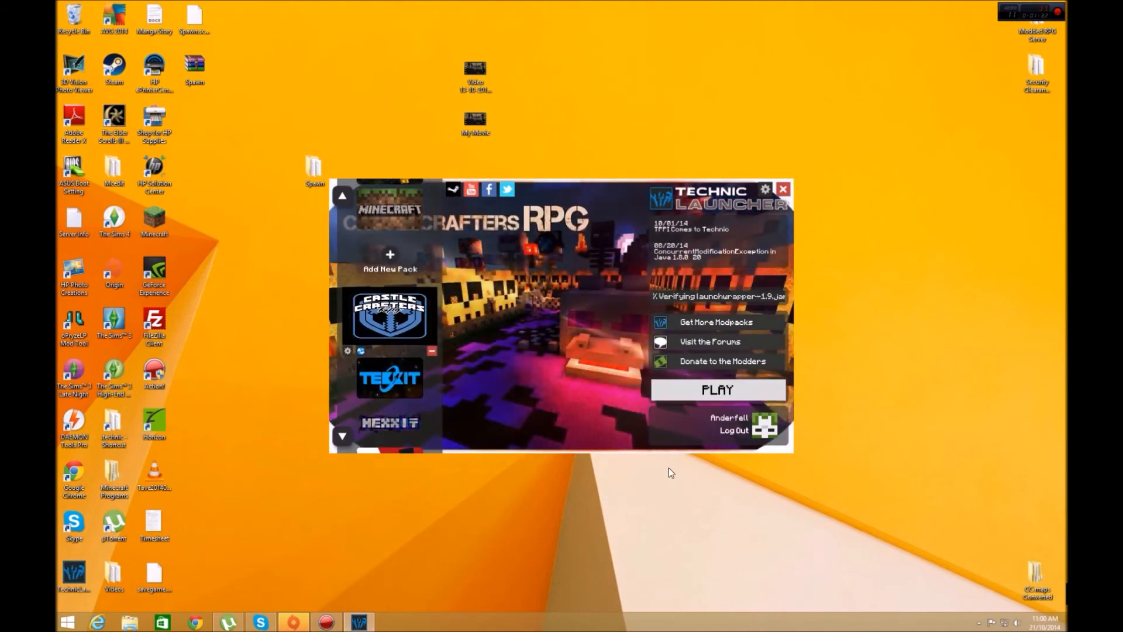